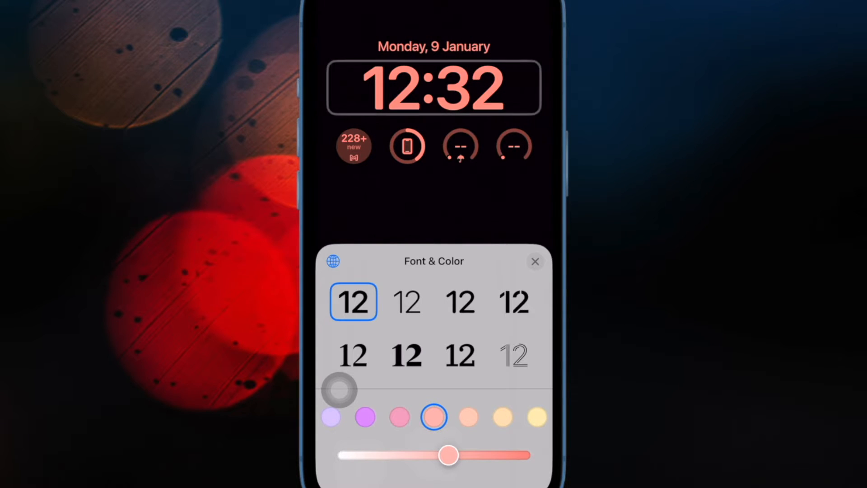
# Choose the pale yellow clock colour, keep Western digits, and pick the bold serif font.
pyautogui.click(468, 417)
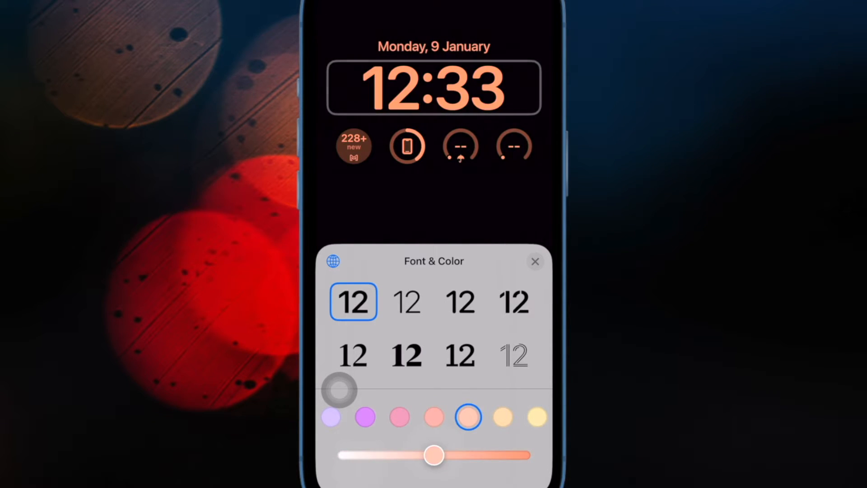
pyautogui.click(536, 418)
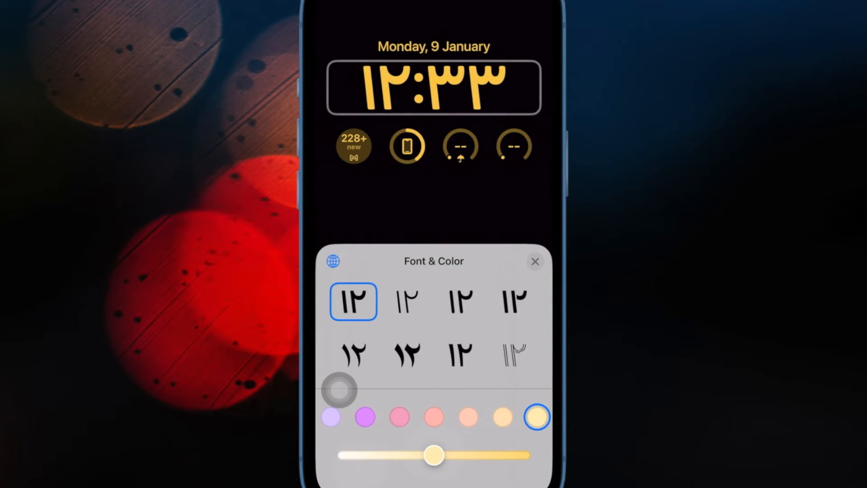
pyautogui.click(333, 261)
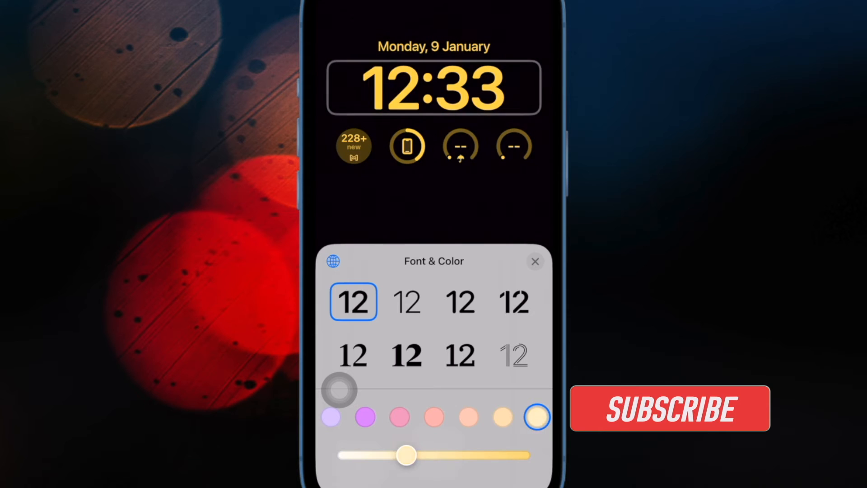
pyautogui.click(668, 408)
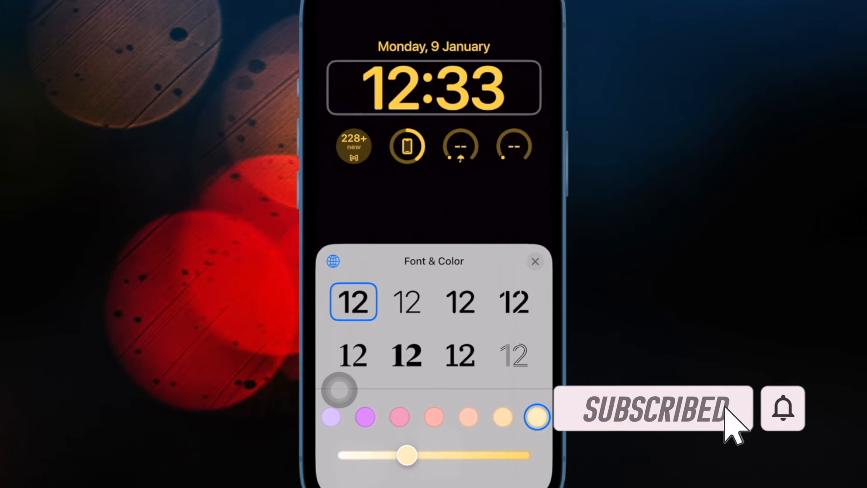
pyautogui.click(459, 355)
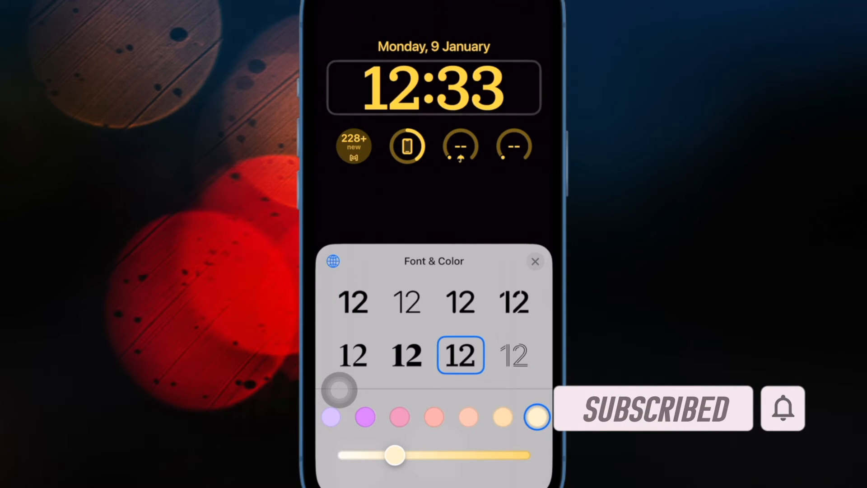
pyautogui.click(353, 301)
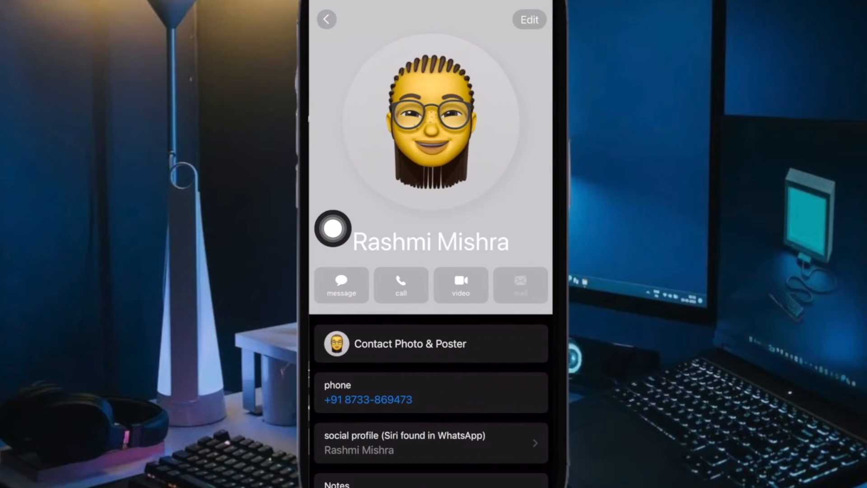
pyautogui.moveTo(445, 117)
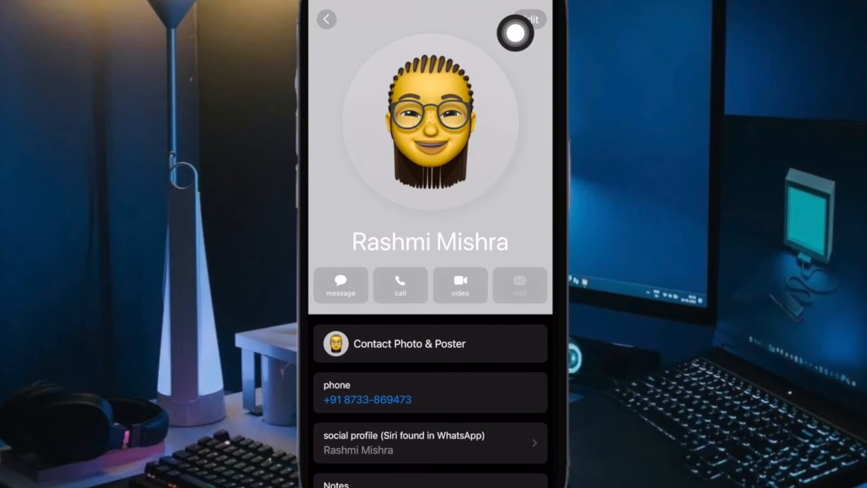
# Enter edit mode on the contact's card via Edit.
pyautogui.click(530, 19)
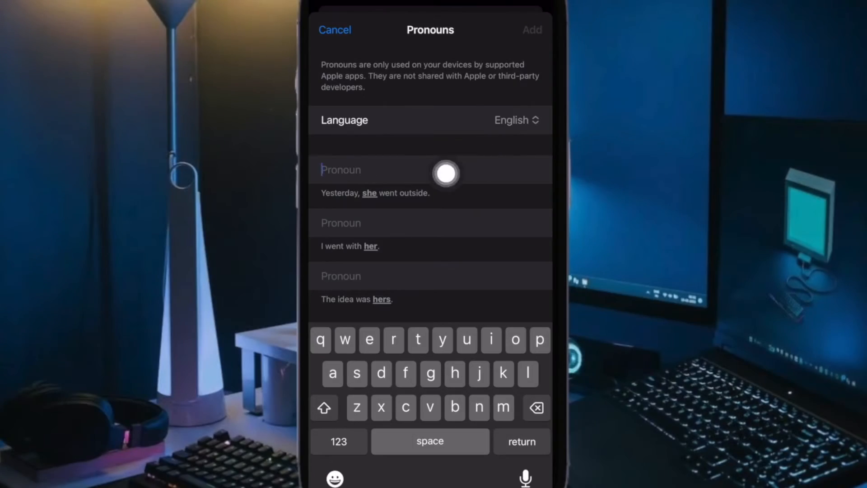
# Enter She, Her and Hers in the three Pronoun fields and add them to the contact.
pyautogui.click(516, 120)
pyautogui.write('Sh')
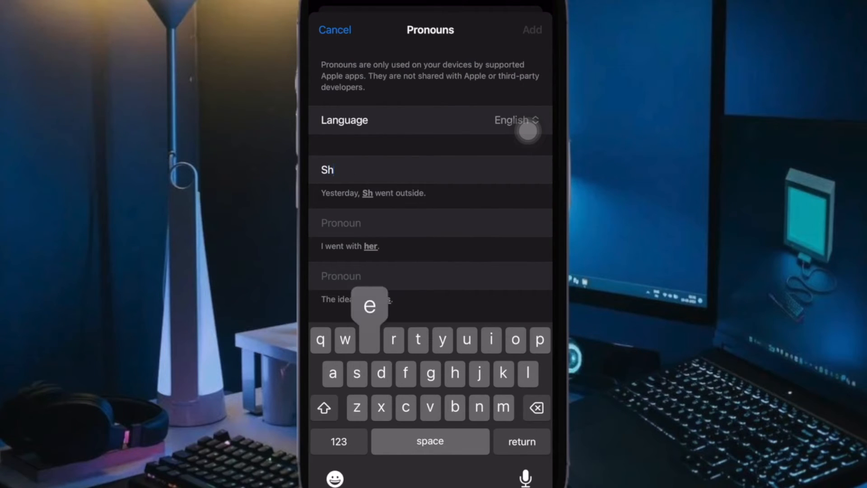
pyautogui.write('e')
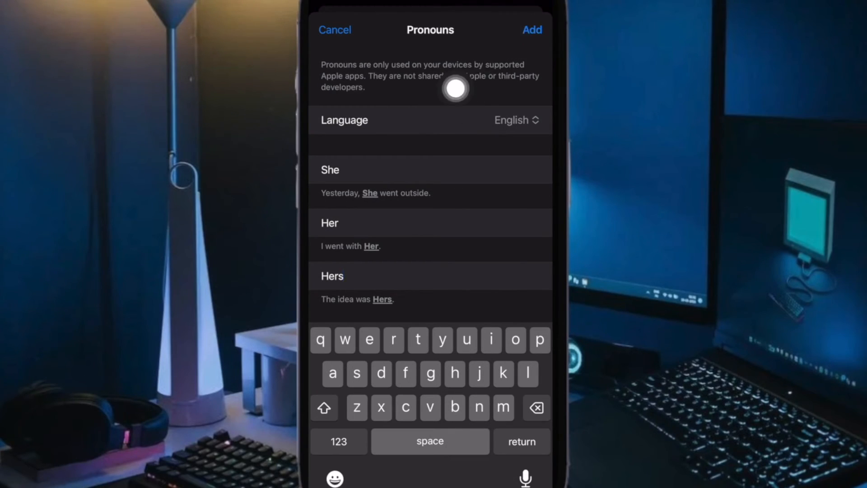
pyautogui.click(531, 29)
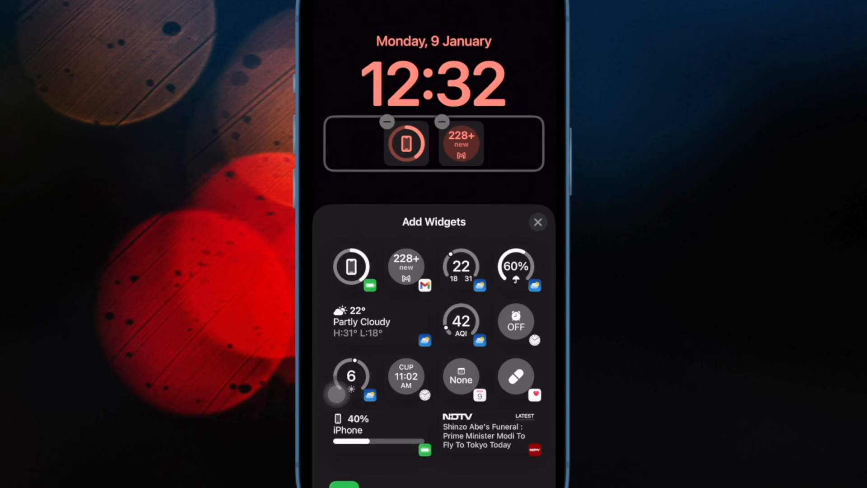
# Remove the battery widget and re-add it so Gmail sits first, battery second.
pyautogui.click(387, 120)
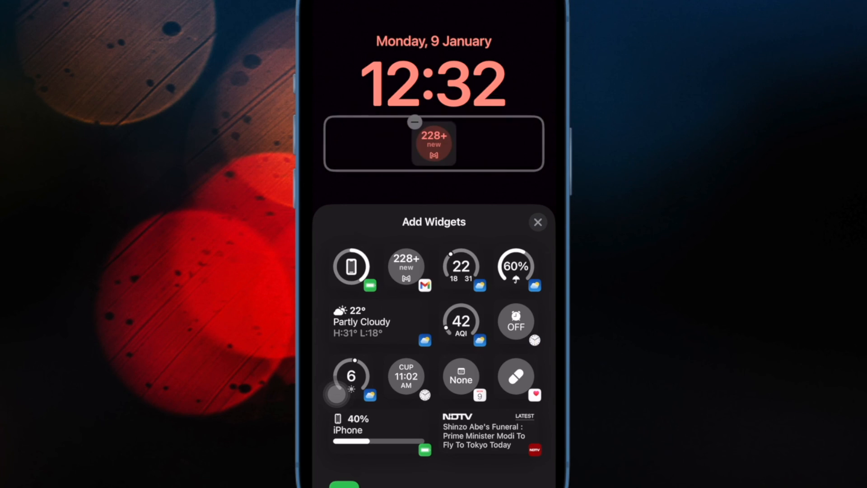
pyautogui.click(351, 267)
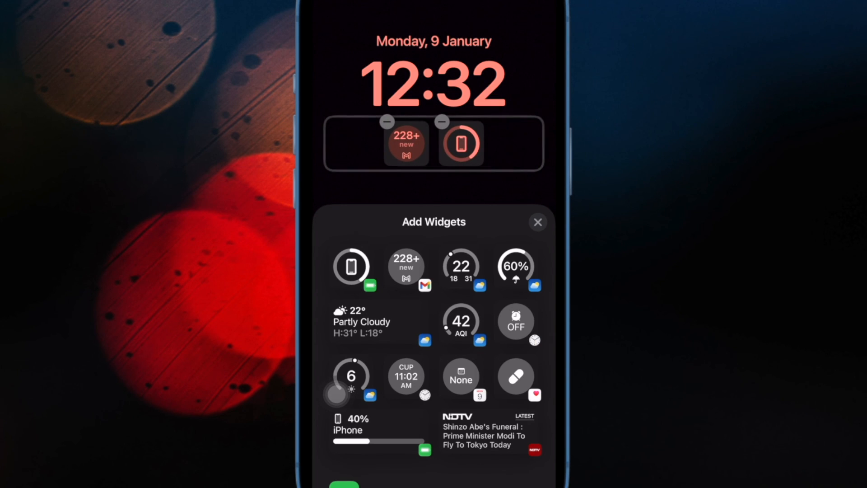